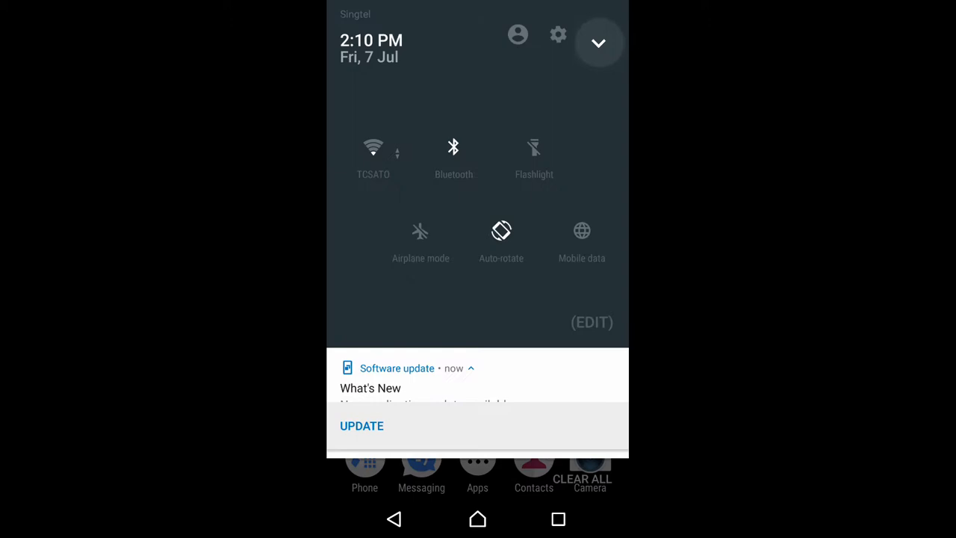
Step: Long-press the quick settings Bluetooth tile to reach the Bluetooth settings page
left_click(454, 147)
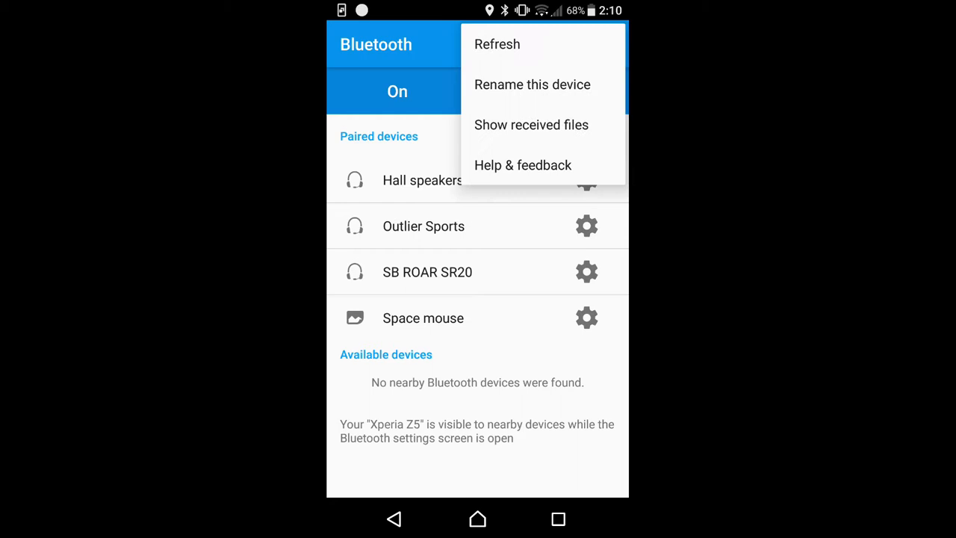
Step: Refresh the Bluetooth scan from the overflow menu to list HP AMP, MABULAY2 and KAILASH
left_click(497, 44)
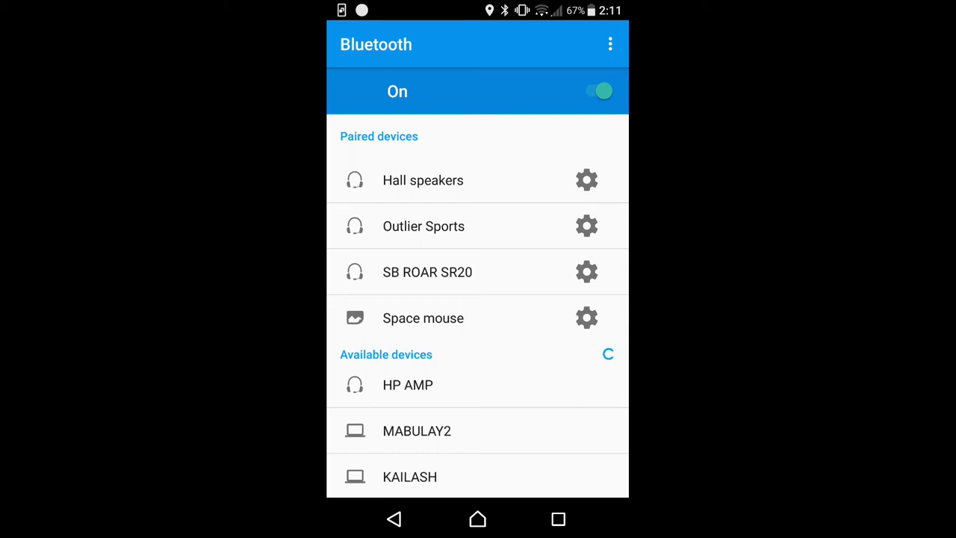
Step: Pair with HP AMP from the Available devices list
left_click(407, 385)
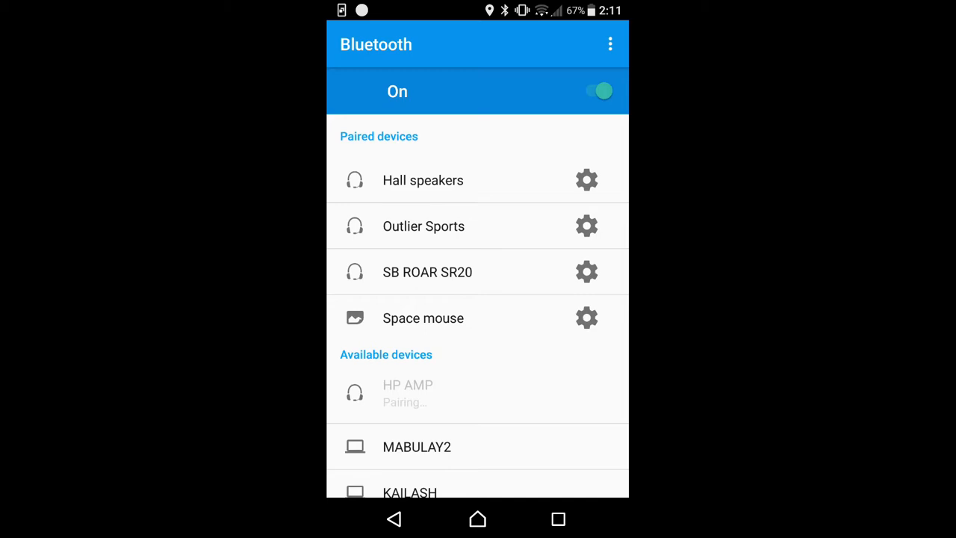